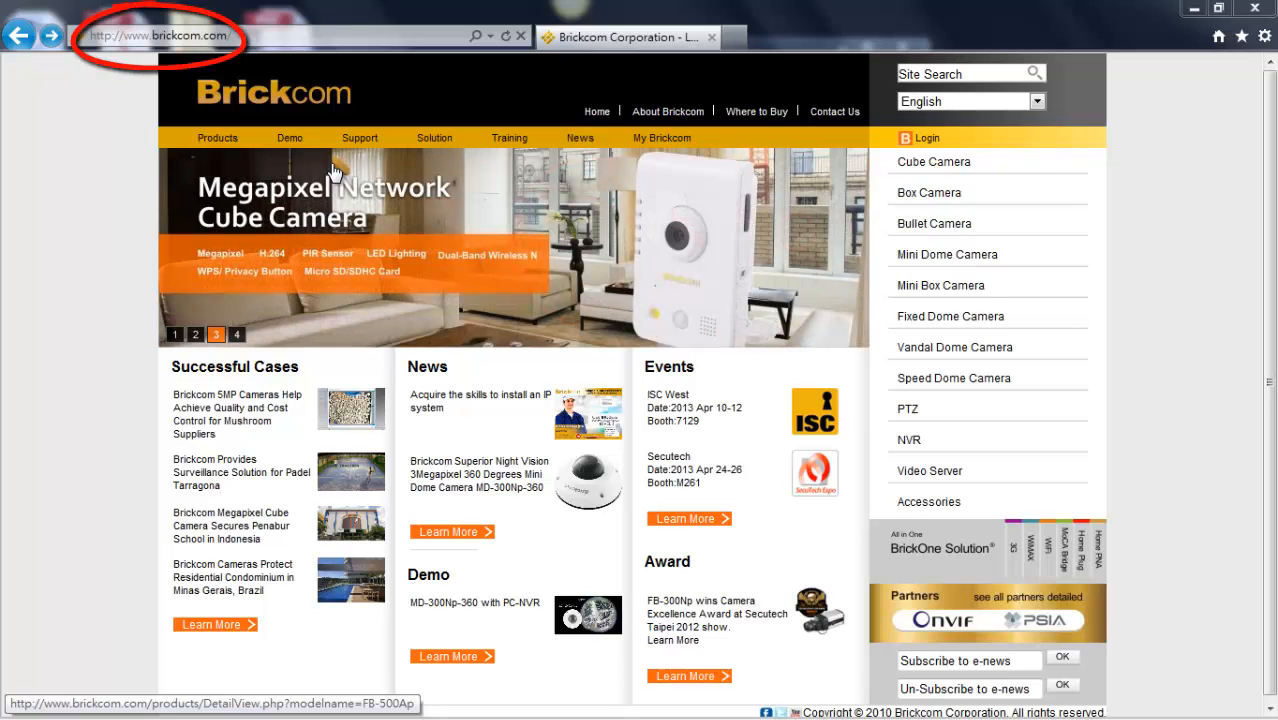
Show the Support menu options (FAQ, Glossary, Download, Warranty) on brickcom.com
left_click(237, 334)
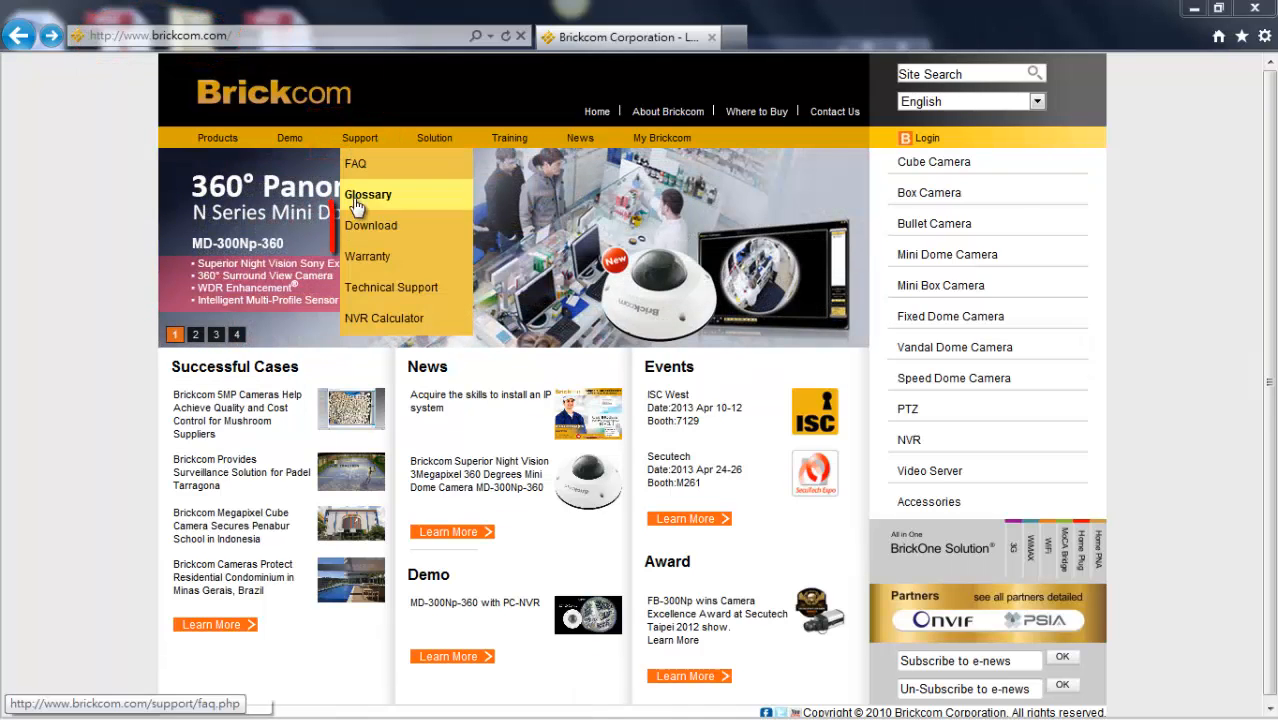
On Support > Download, filter to Software and download Firmware Upgrade Tool v1.0.3.21
left_click(371, 225)
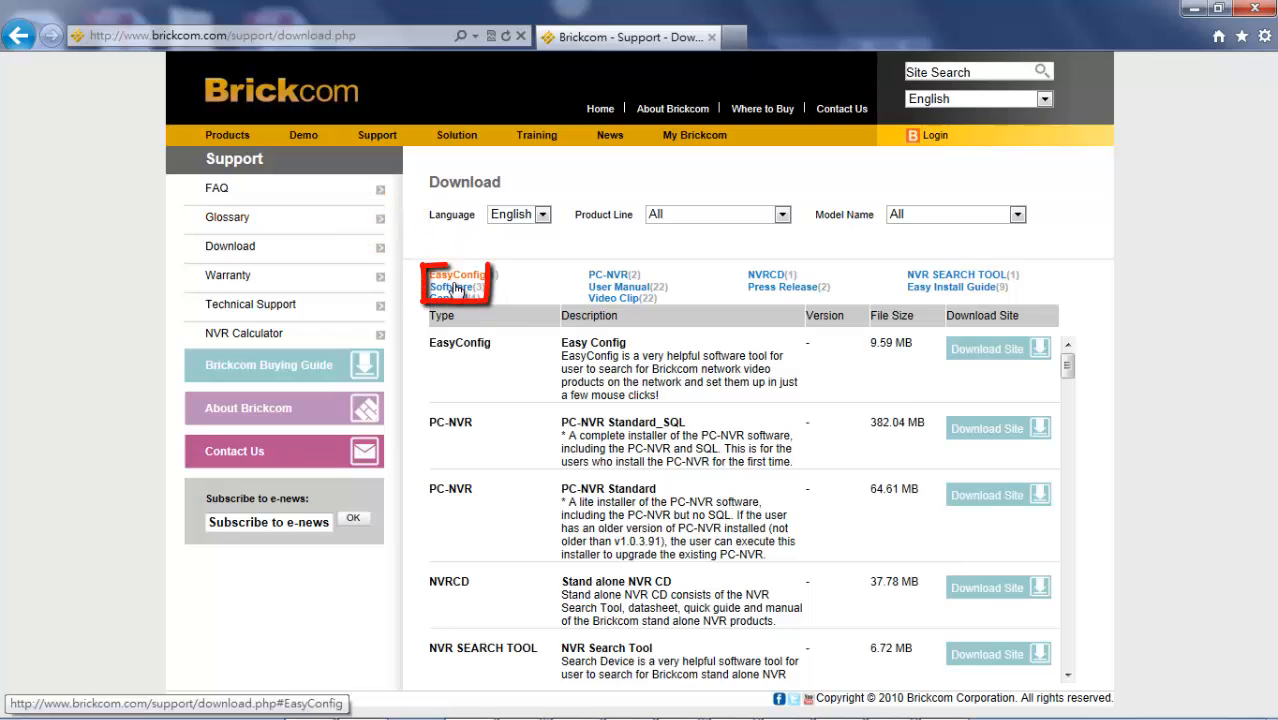
left_click(451, 287)
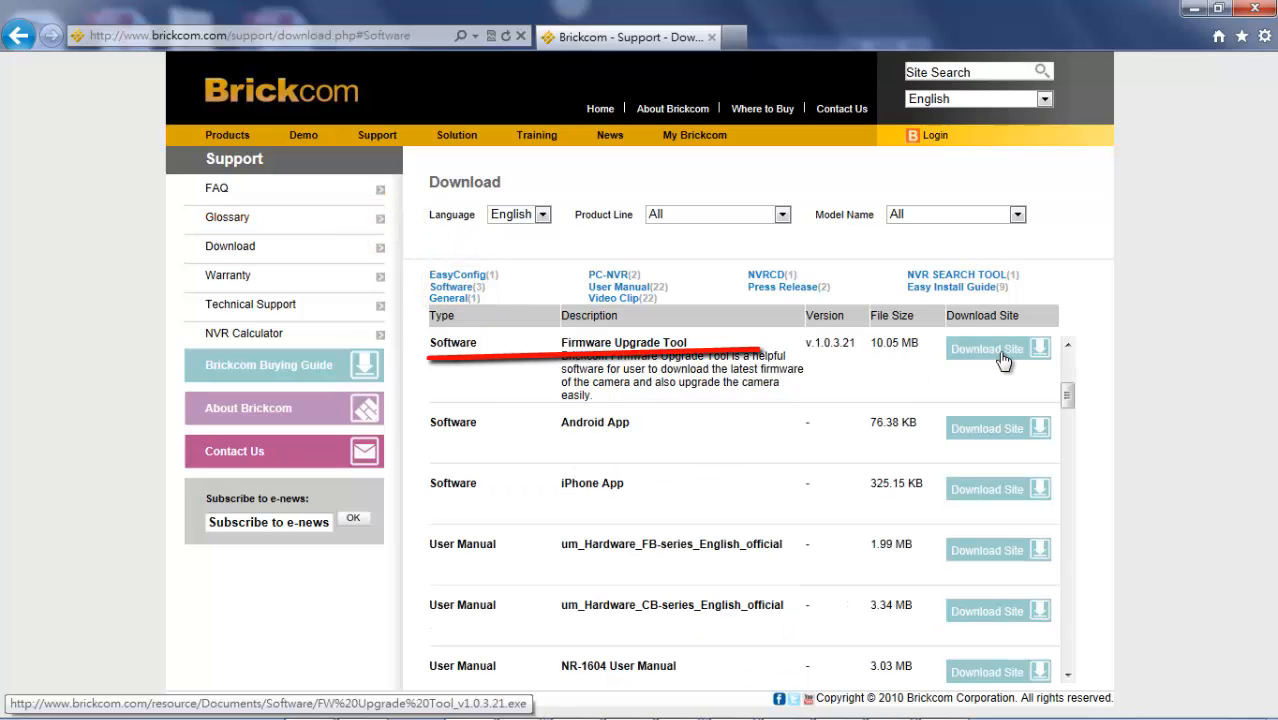
left_click(997, 349)
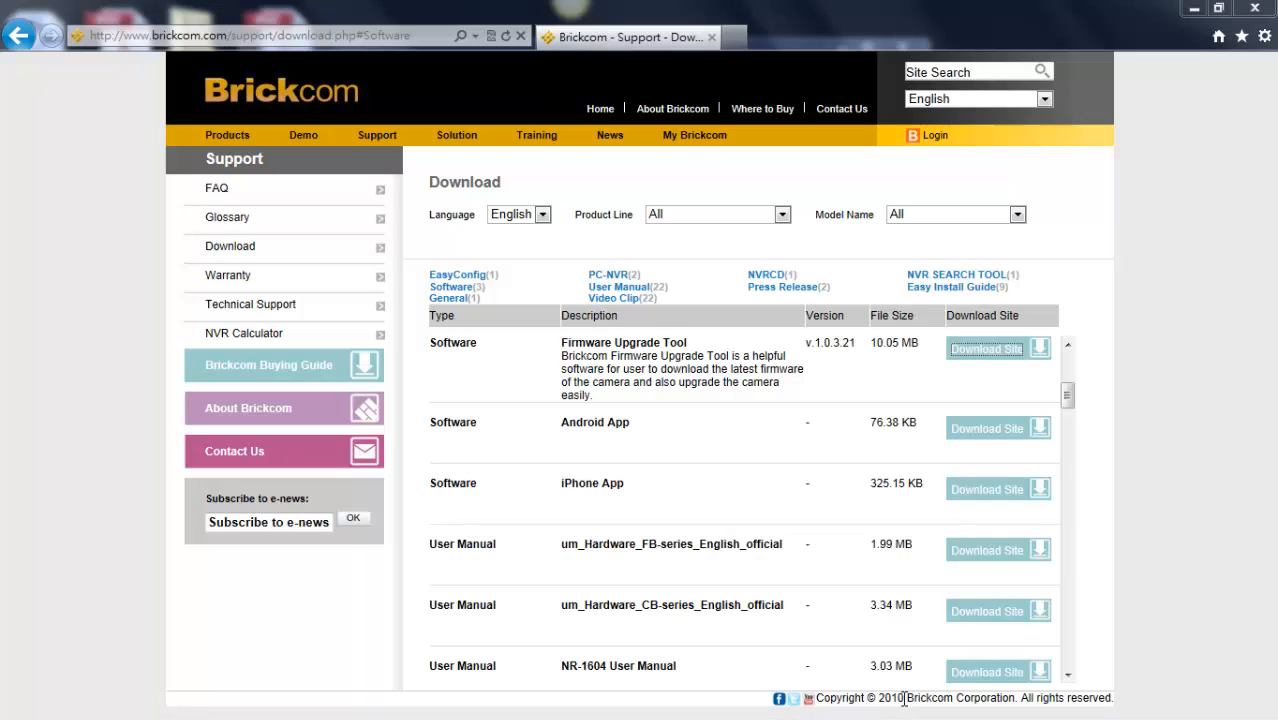
Install the Brickcom Firmware Upgrade Tool, accepting the license terms, and launch it
left_click(997, 348)
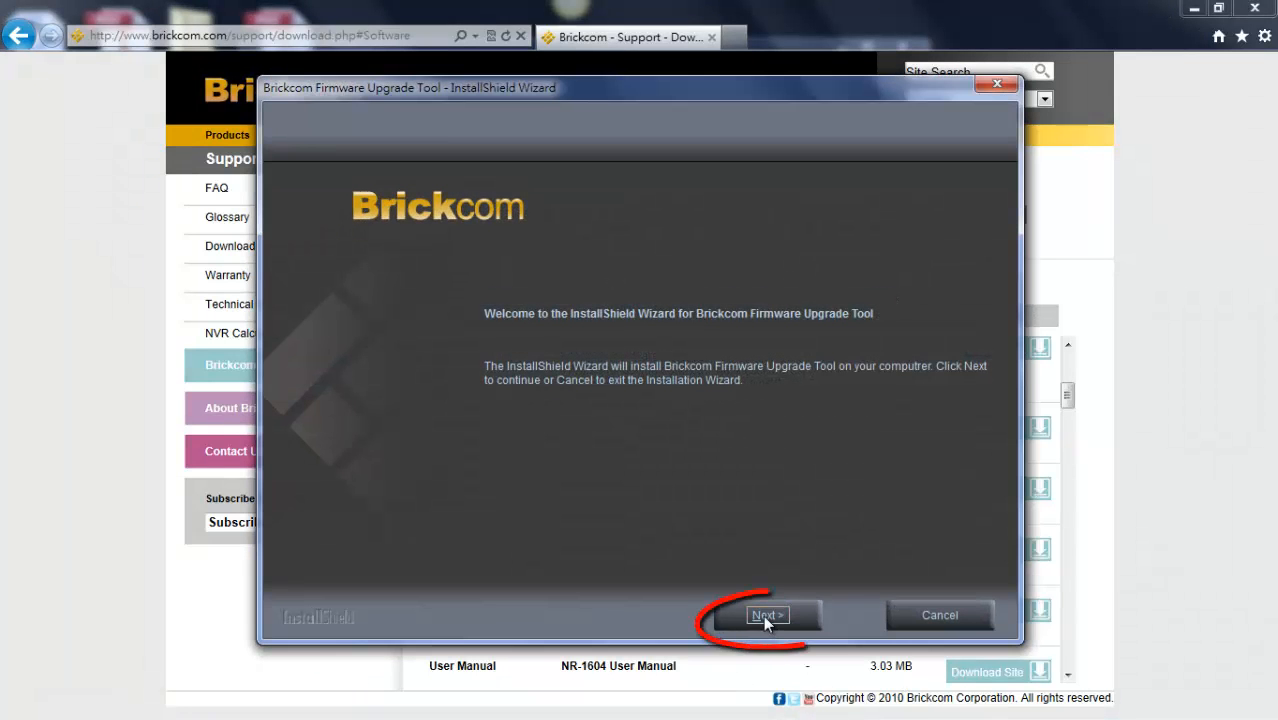
left_click(768, 614)
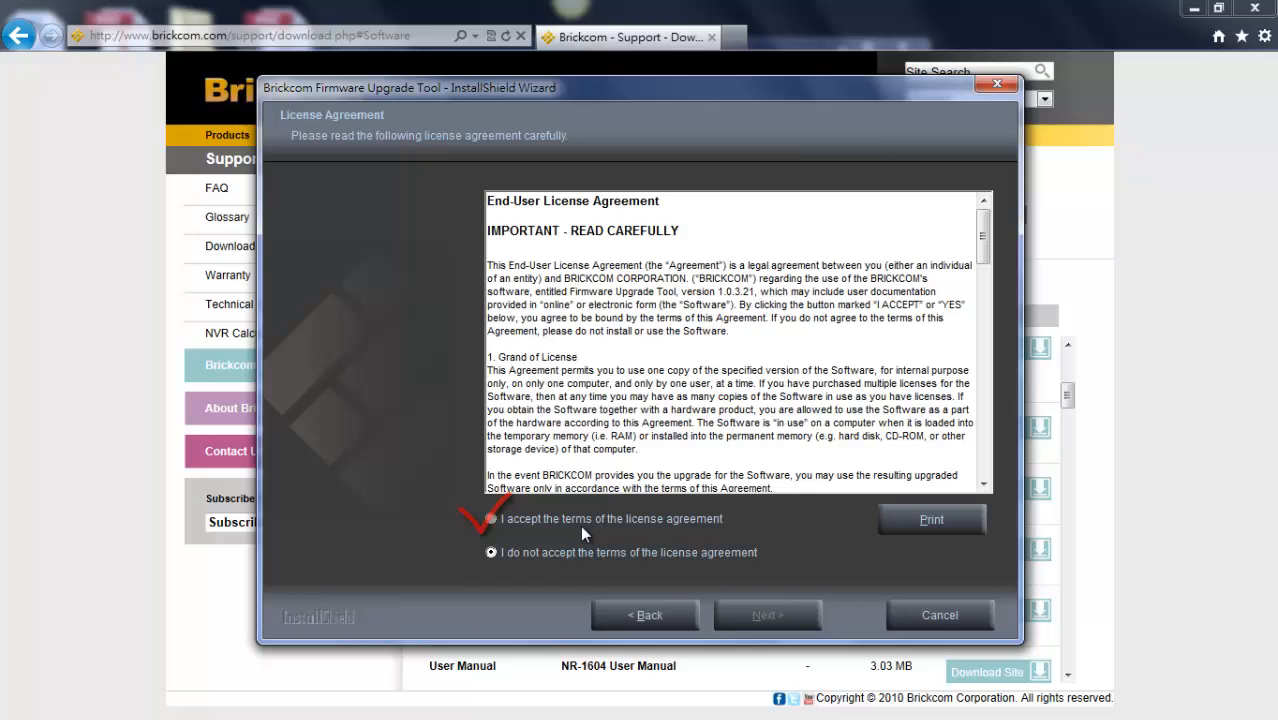
left_click(767, 614)
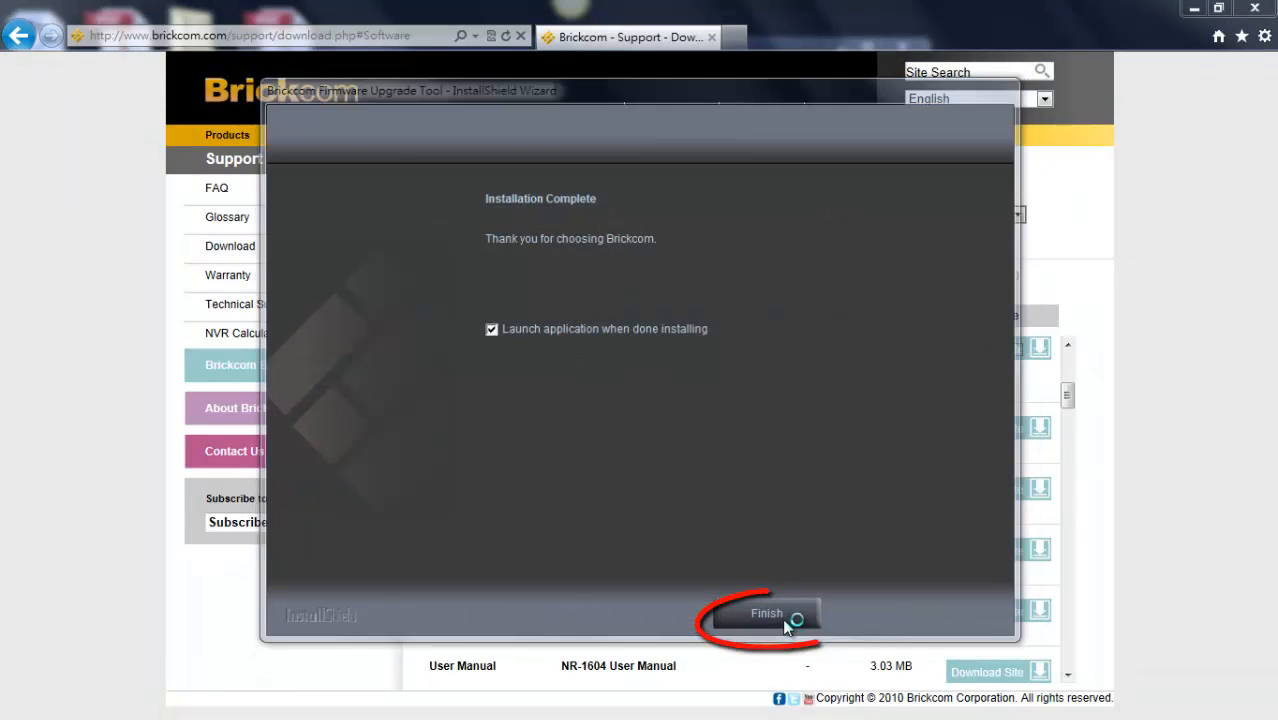
left_click(766, 613)
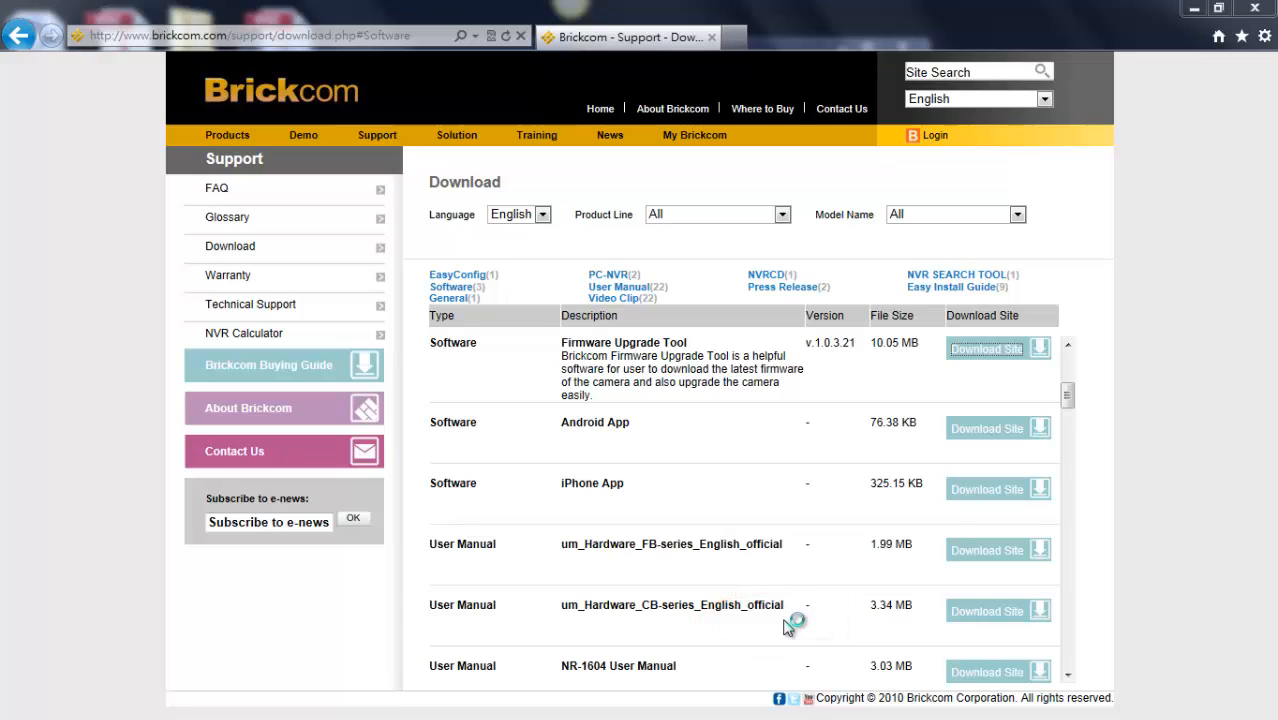
Download CB-100A Series firmware and list the connected camera at v3.1.0.7 under Upgrade
left_click(997, 348)
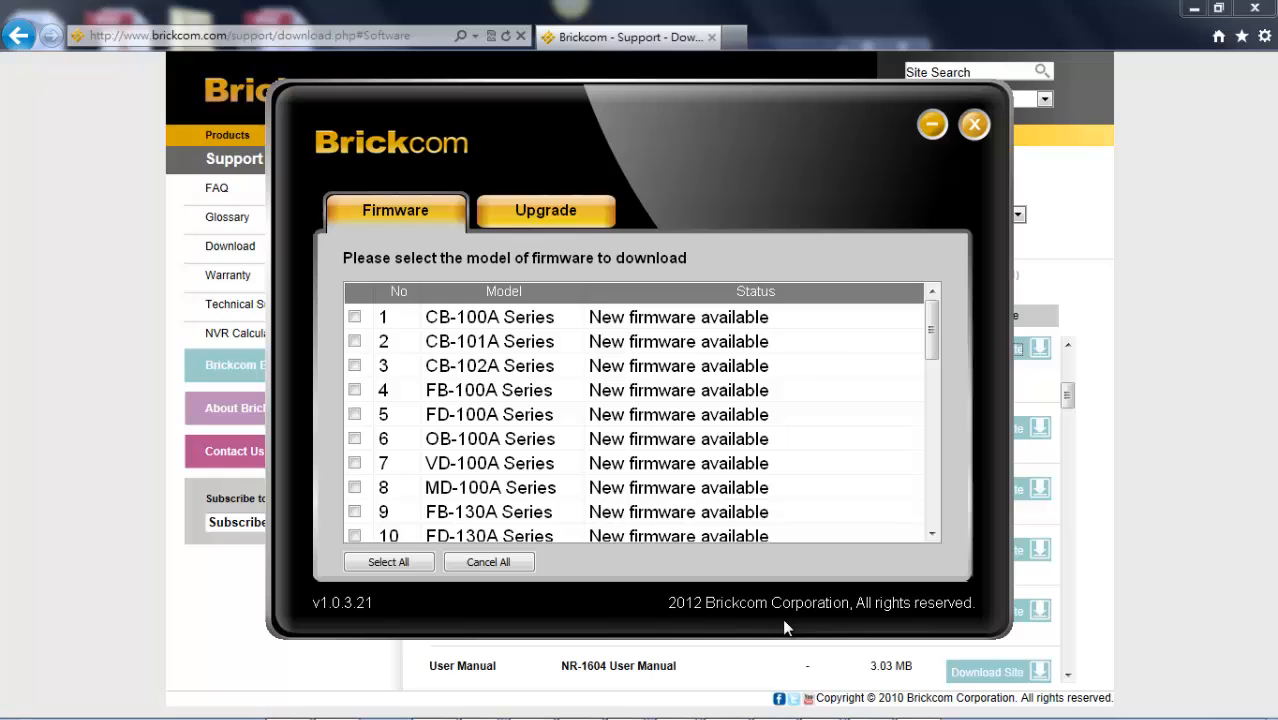
left_click(355, 317)
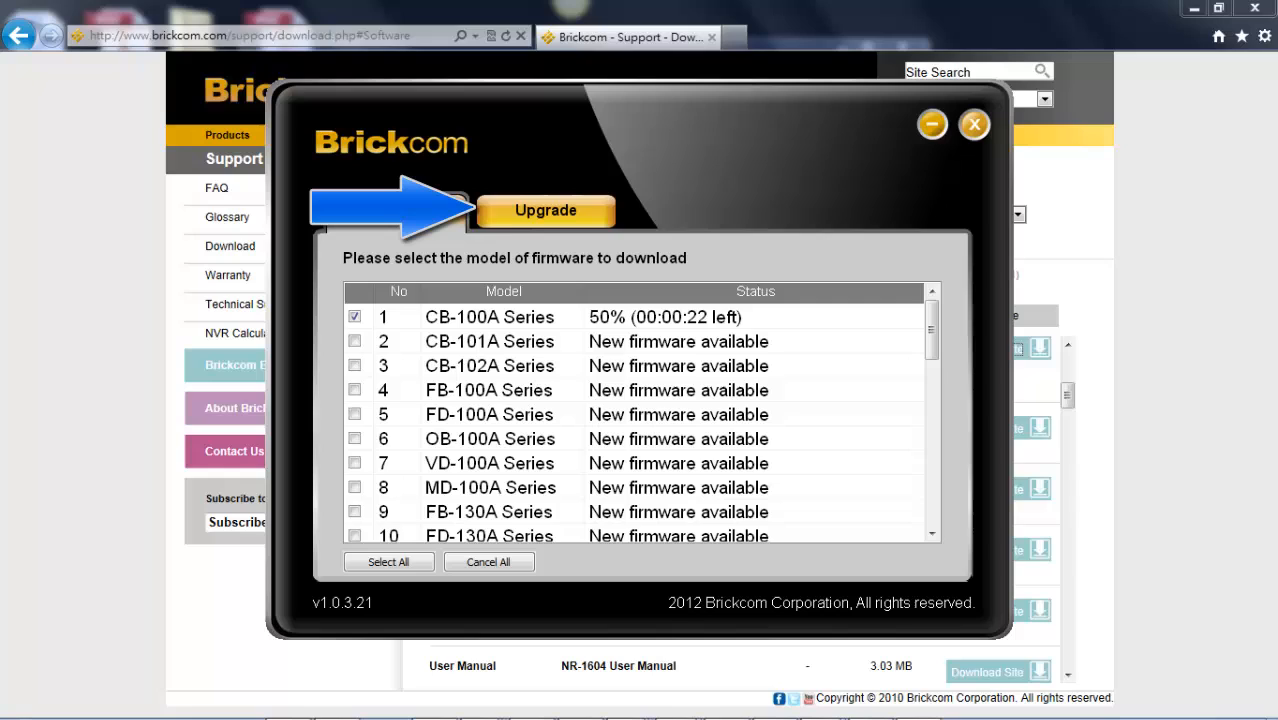
left_click(546, 210)
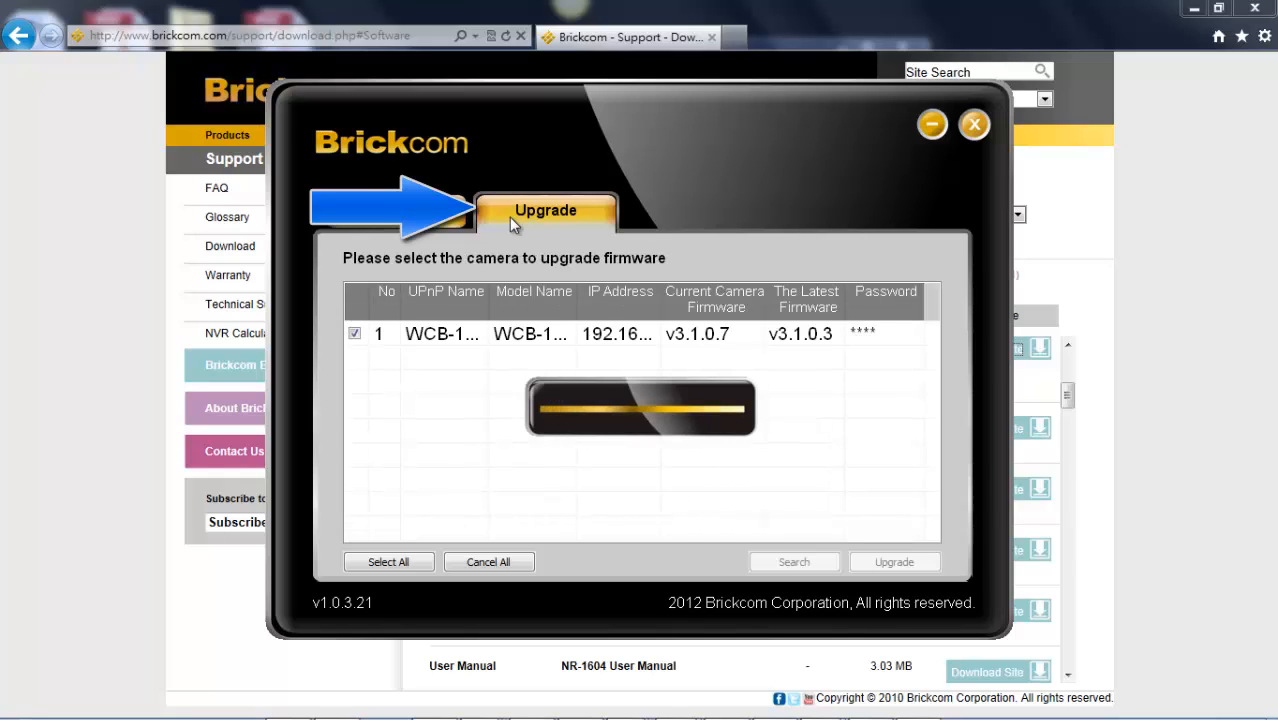